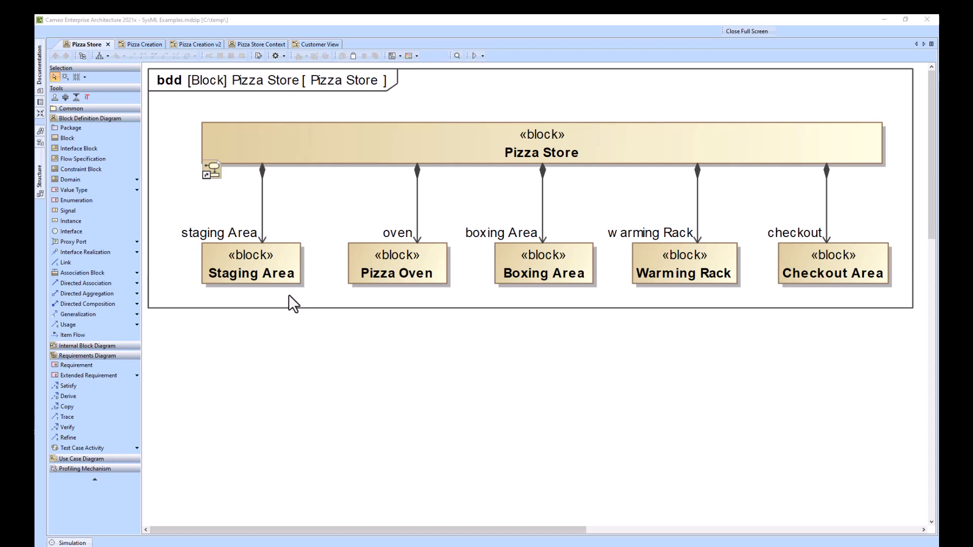
{"action": "mouse_move", "coordinate": [445, 172]}
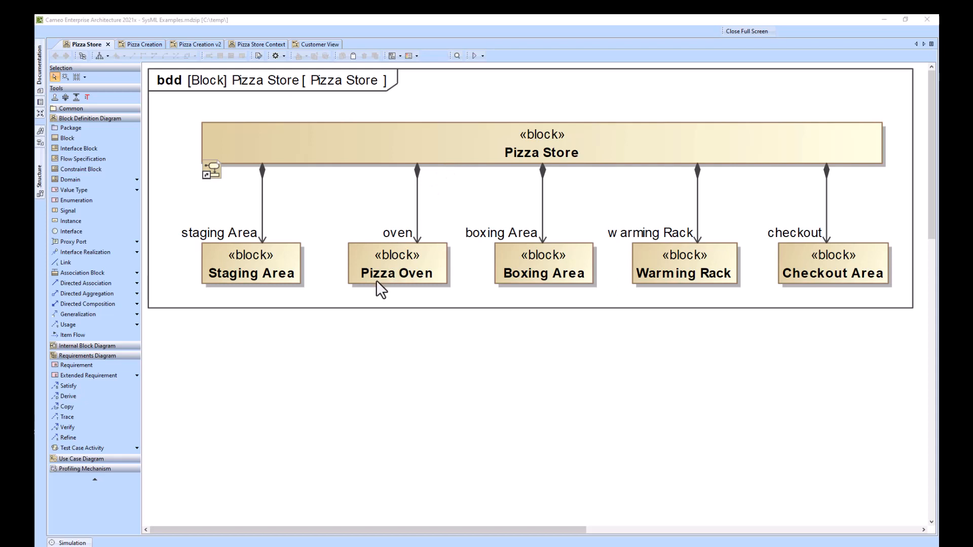
{"action": "mouse_move", "coordinate": [834, 304]}
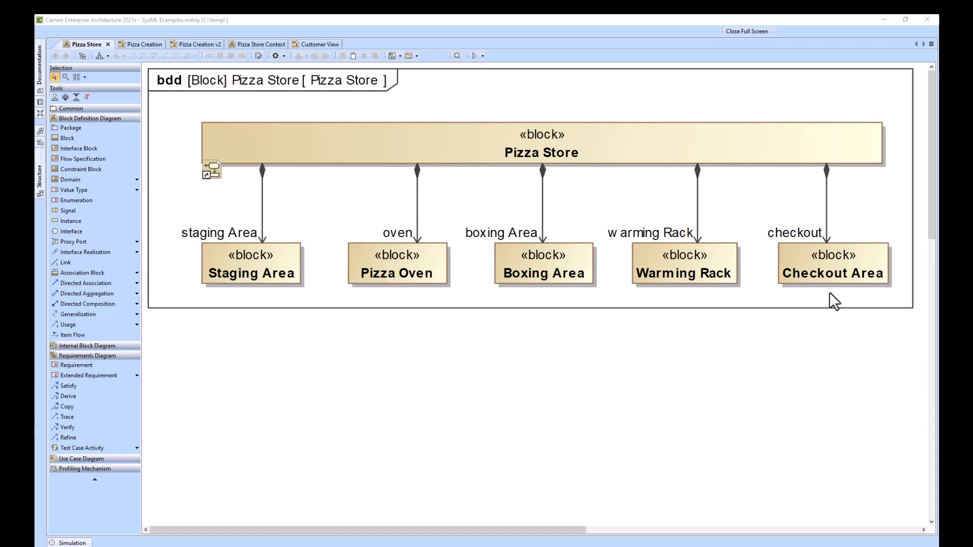
Step: Switch from the Pizza Store BDD to the Pizza Creation activity diagram
{"action": "left_click", "coordinate": [131, 44]}
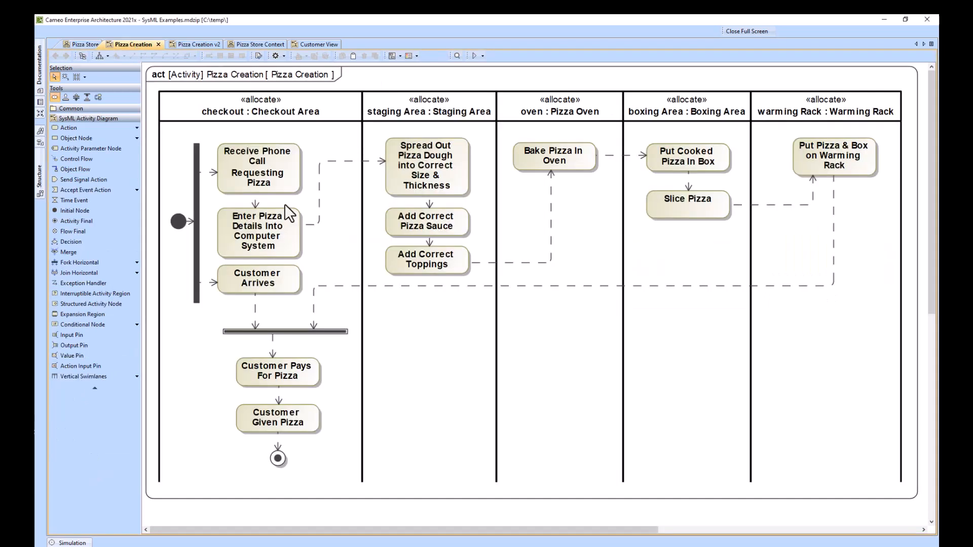
{"action": "mouse_move", "coordinate": [342, 271]}
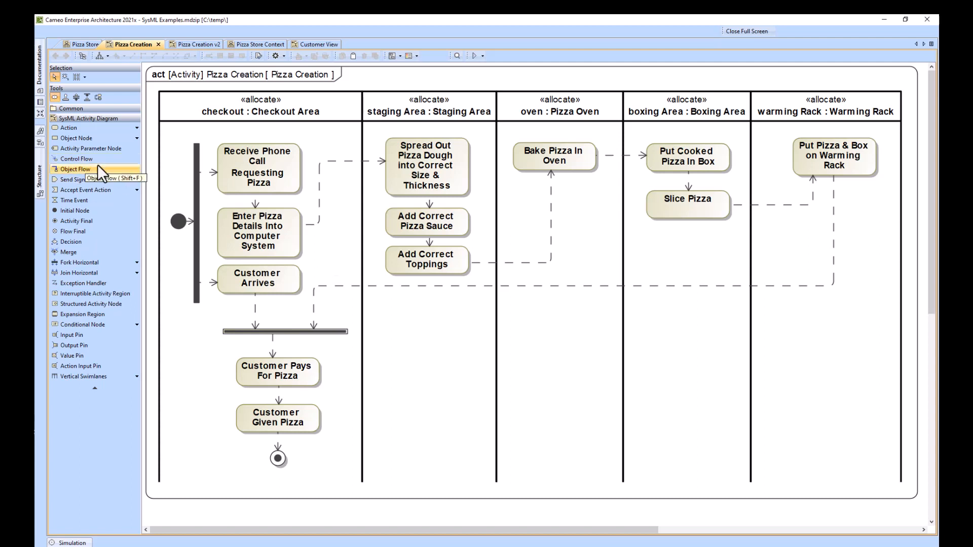
{"action": "mouse_move", "coordinate": [310, 228]}
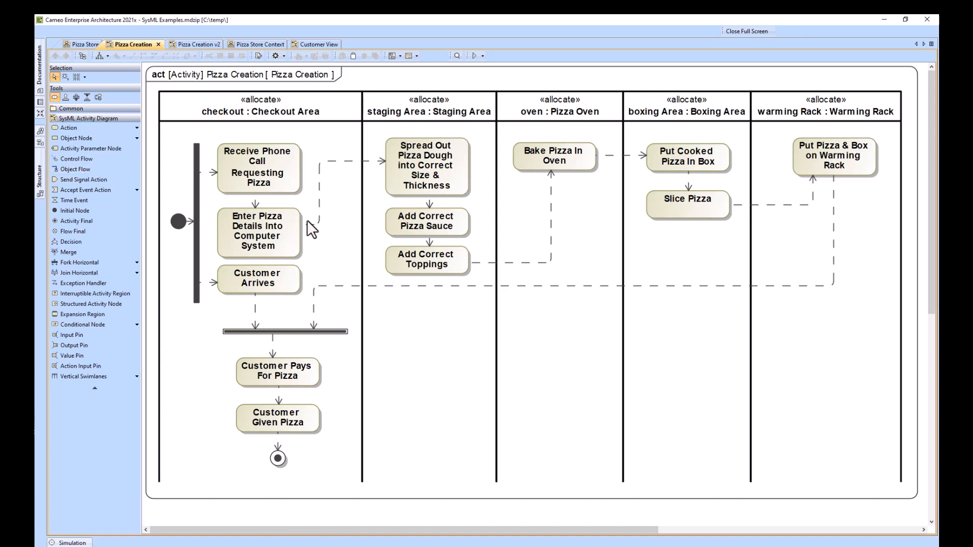
{"action": "mouse_move", "coordinate": [316, 191]}
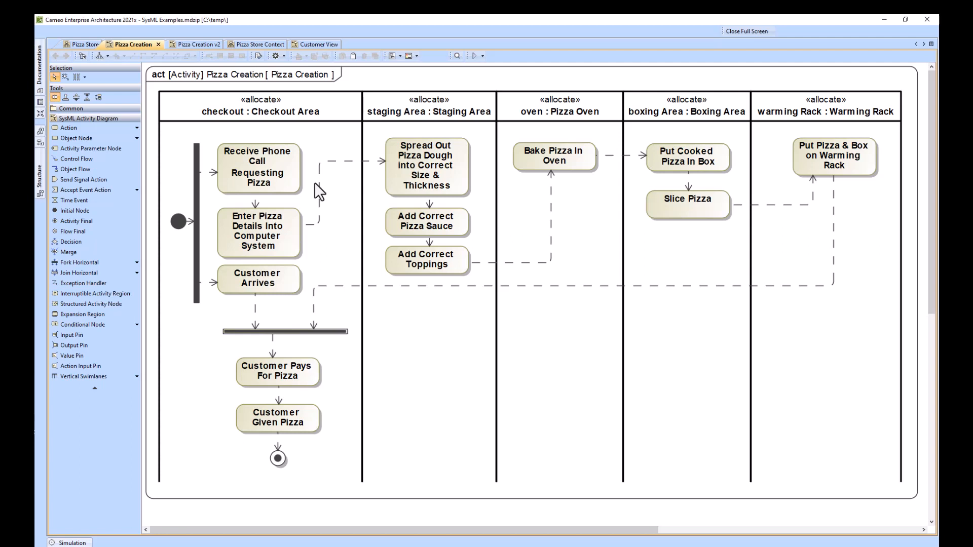
{"action": "mouse_move", "coordinate": [373, 141]}
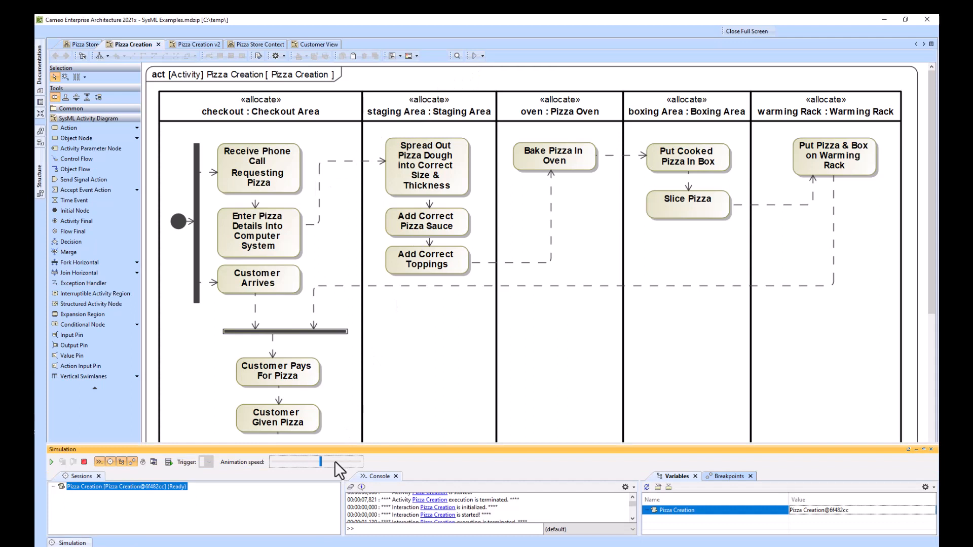
Step: Run the Pizza Creation simulation through its swimlanes, then close the Simulation pane
{"action": "left_click", "coordinate": [50, 462]}
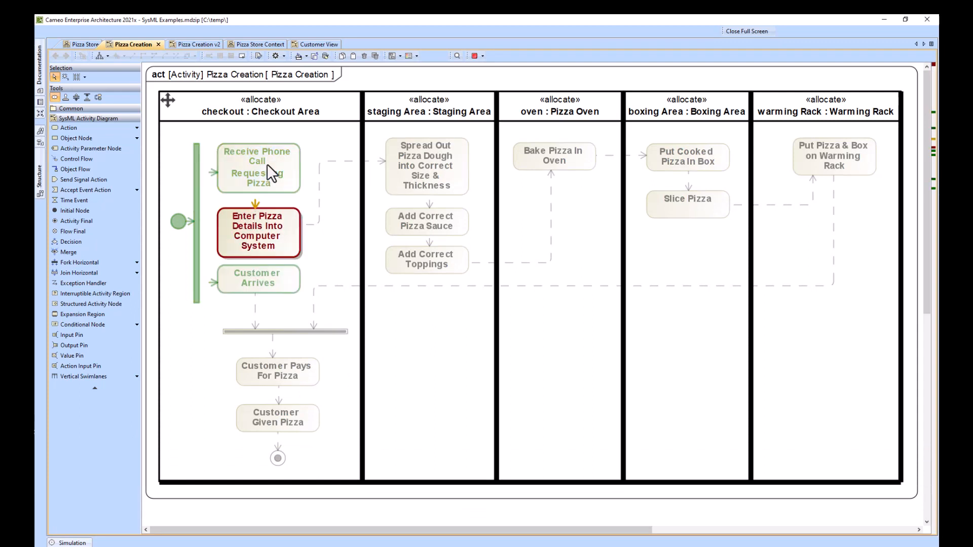
{"action": "left_click", "coordinate": [427, 166]}
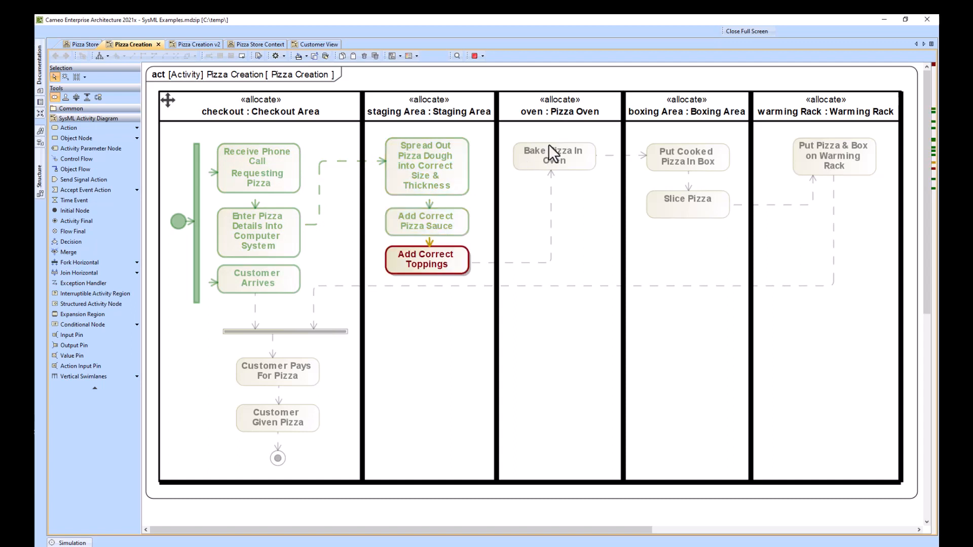
{"action": "left_click", "coordinate": [555, 156]}
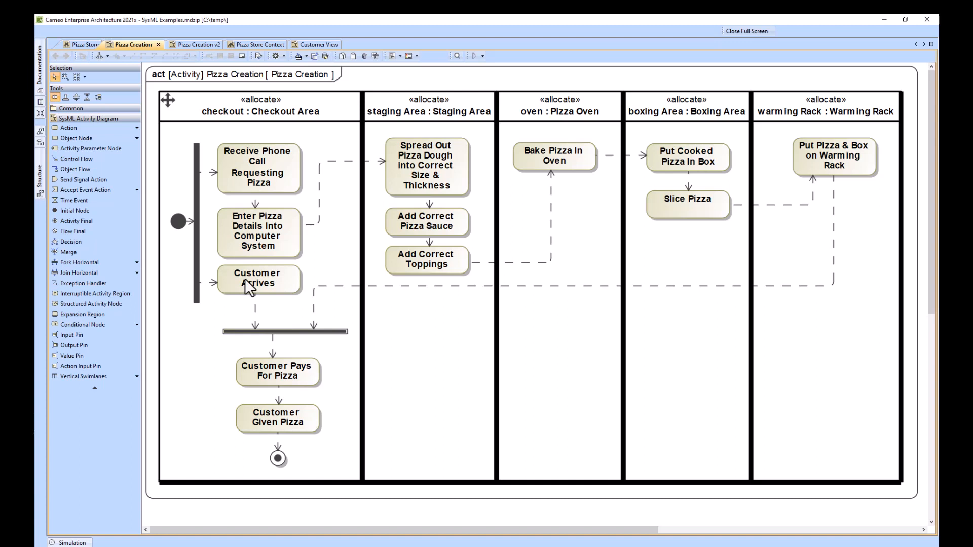
{"action": "mouse_move", "coordinate": [220, 236]}
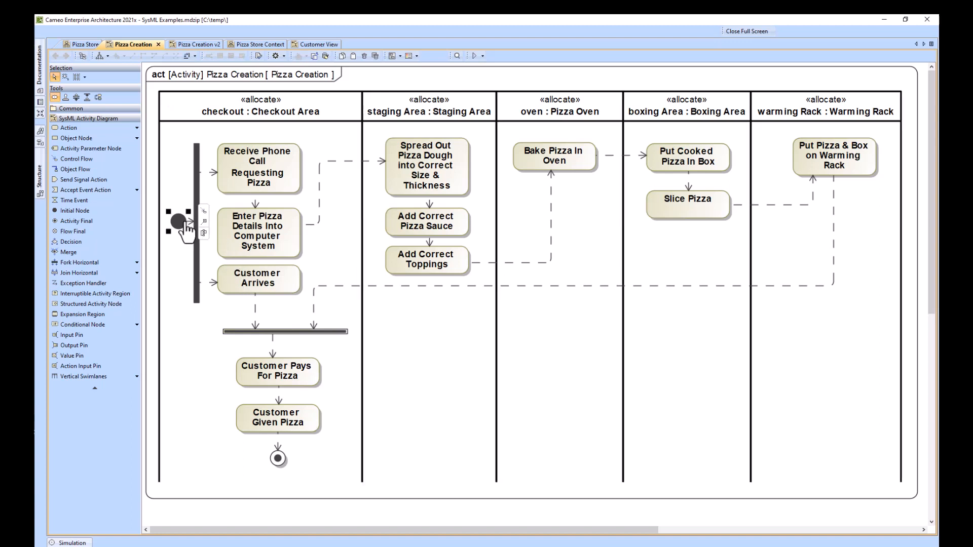
Step: Select the Pizza Creation initial node with the Simulation pane reopened
{"action": "left_click", "coordinate": [72, 543]}
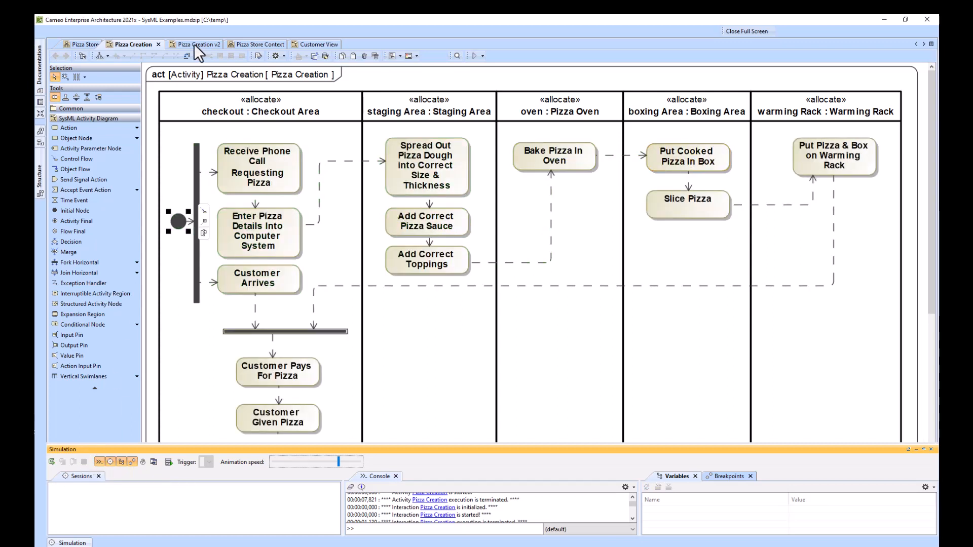
Step: Switch to the Pizza Creation v2 diagram tab
{"action": "left_click", "coordinate": [196, 44]}
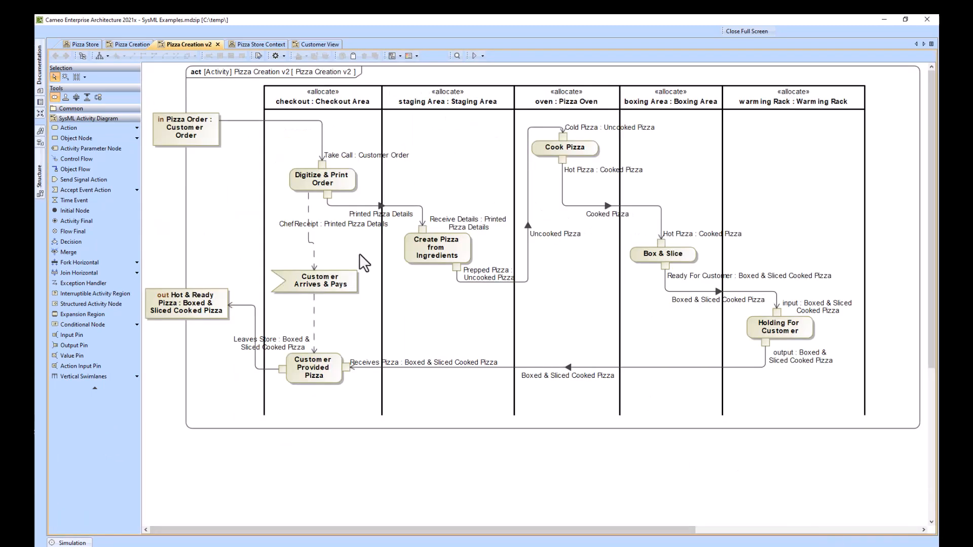
{"action": "mouse_move", "coordinate": [347, 229]}
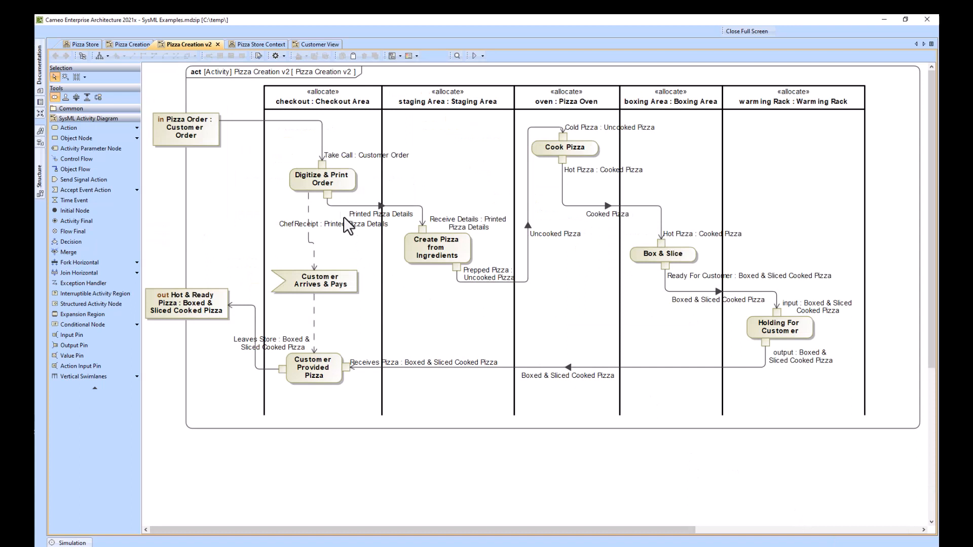
{"action": "mouse_move", "coordinate": [331, 189]}
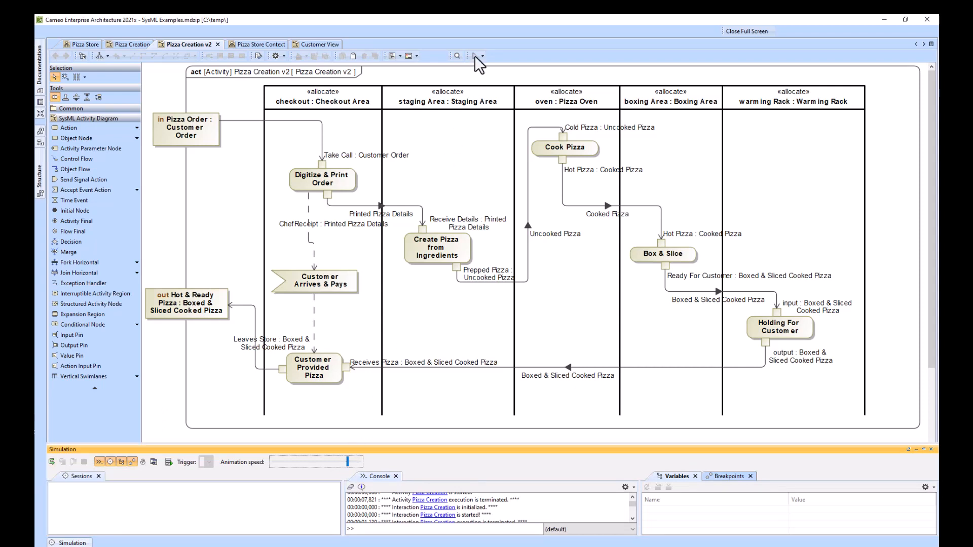
Step: Run Pizza Creation v2, supplying the Payment trigger when the simulation pauses
{"action": "left_click", "coordinate": [101, 461]}
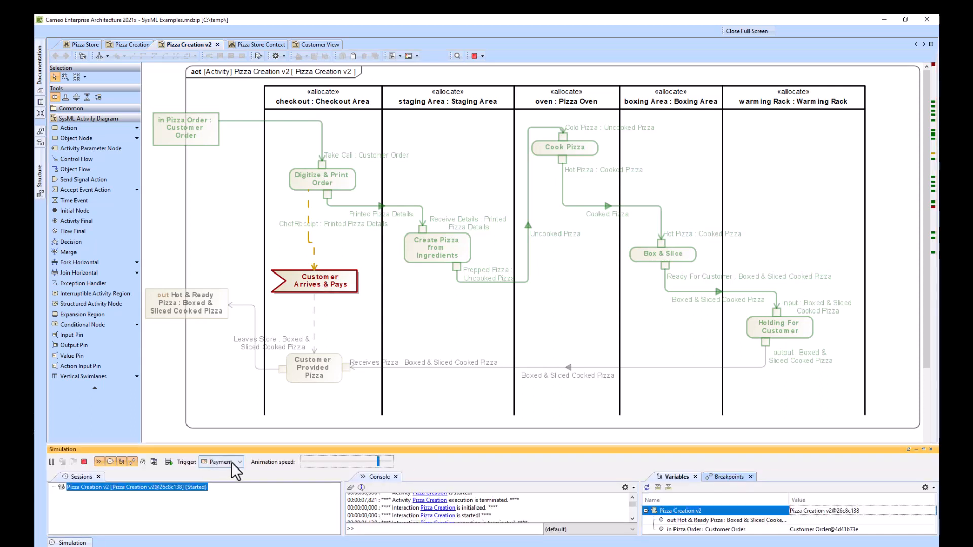
{"action": "left_click", "coordinate": [239, 462]}
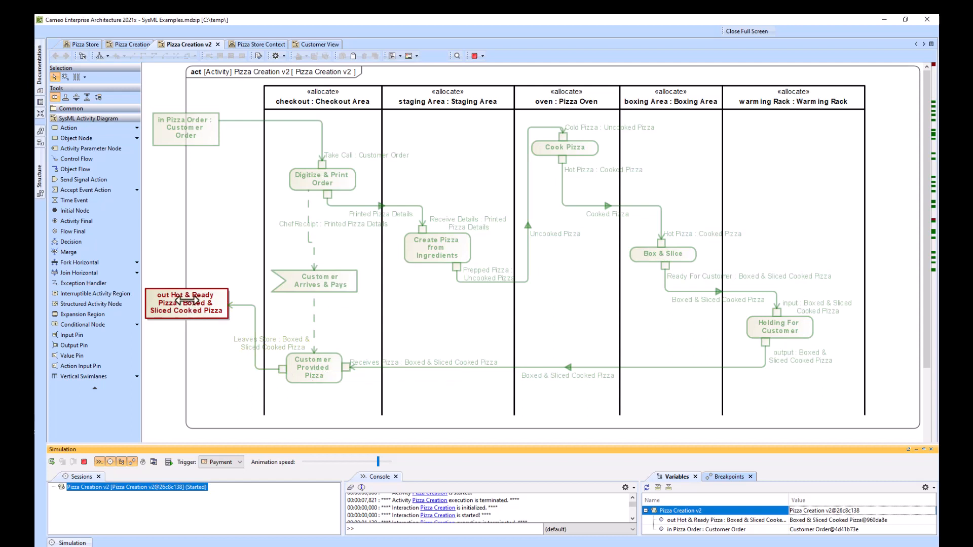
{"action": "left_click", "coordinate": [52, 462]}
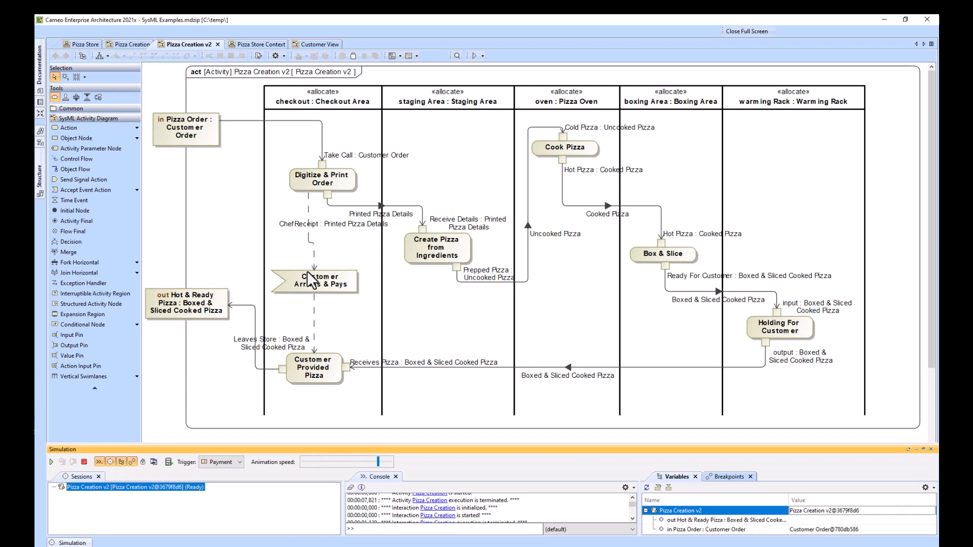
Step: Rerun Pizza Creation v2 to a Boxed & Sliced Cooked Pizza, then switch to Pizza Store Context
{"action": "left_click", "coordinate": [50, 461]}
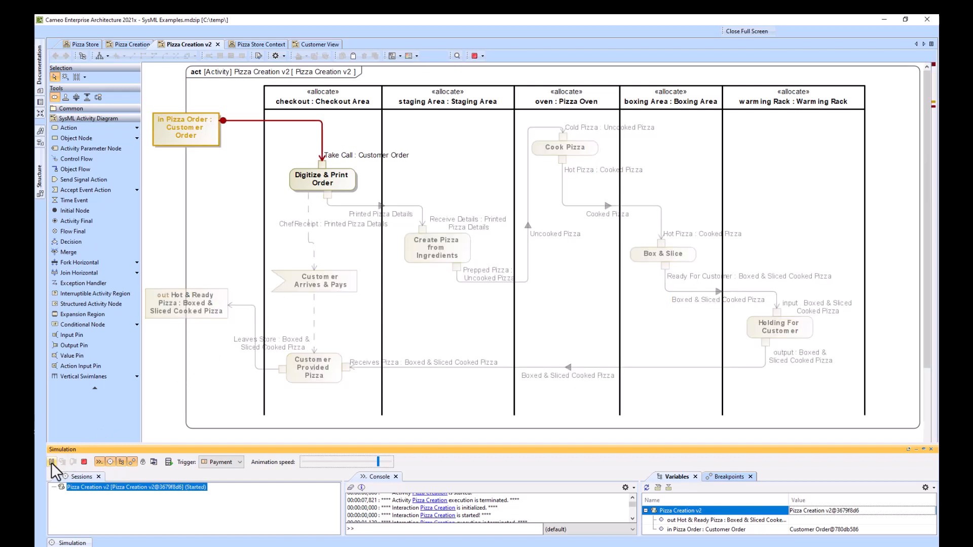
{"action": "left_click", "coordinate": [52, 461]}
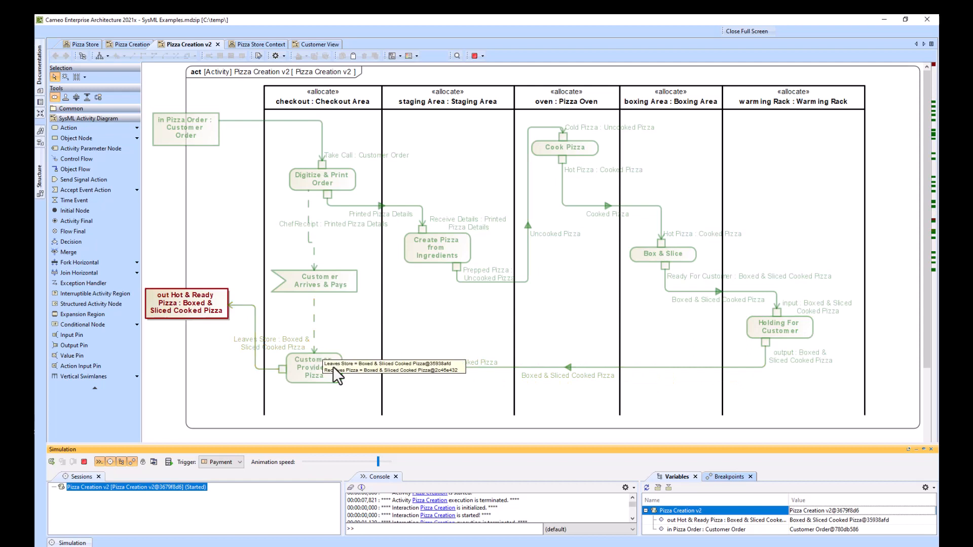
{"action": "mouse_move", "coordinate": [782, 327]}
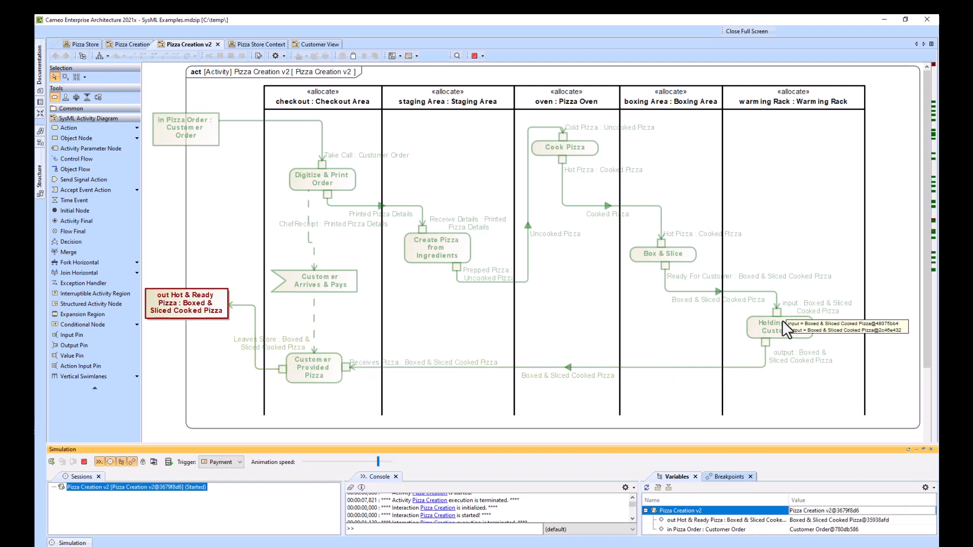
{"action": "mouse_move", "coordinate": [785, 330]}
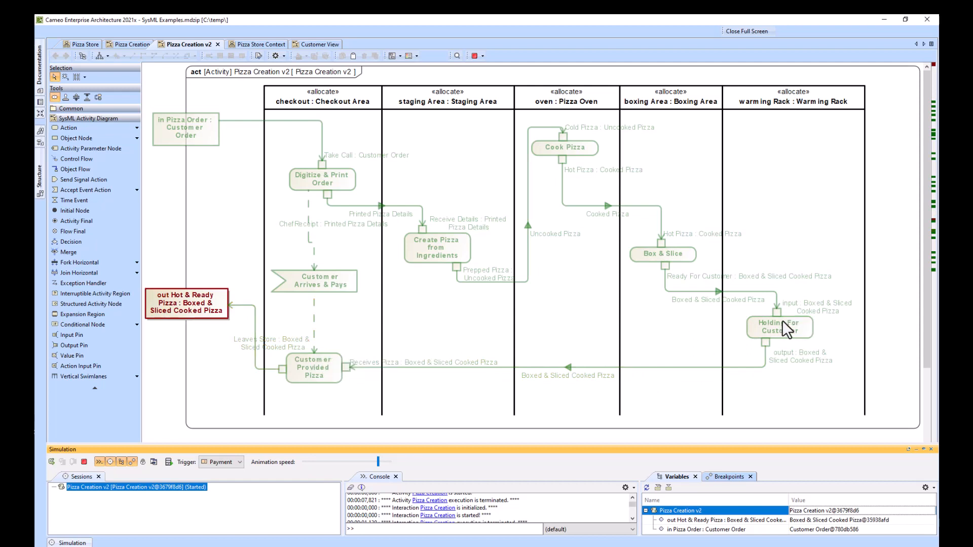
{"action": "mouse_move", "coordinate": [338, 331]}
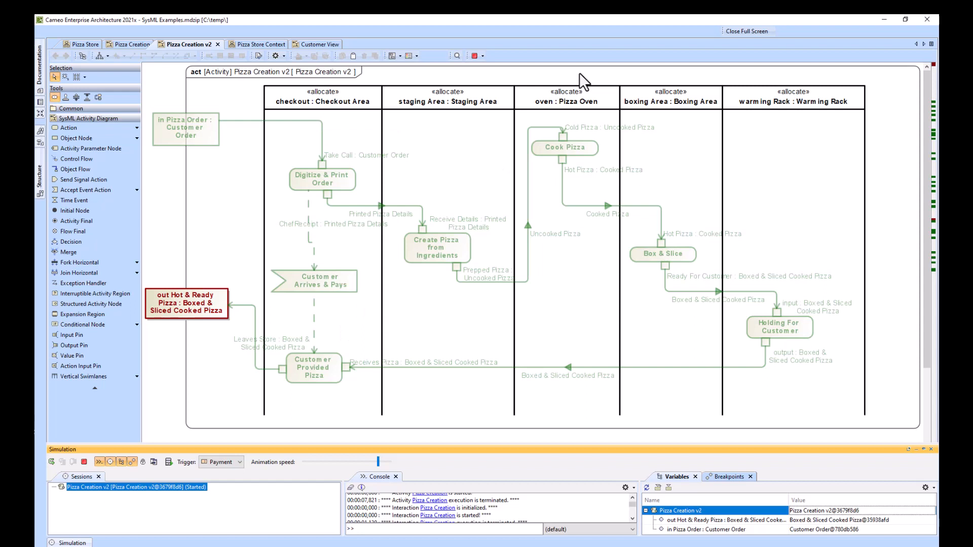
{"action": "left_click", "coordinate": [255, 44]}
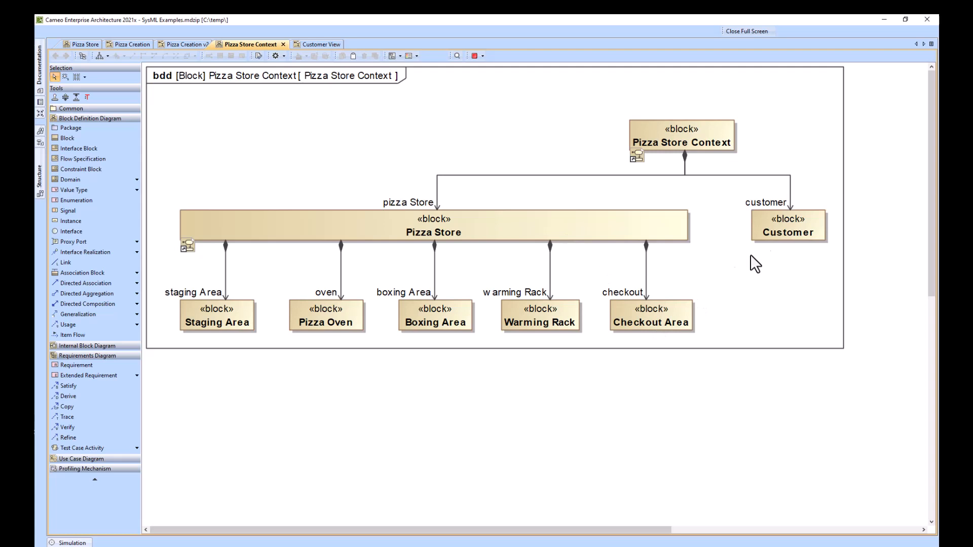
{"action": "mouse_move", "coordinate": [732, 239]}
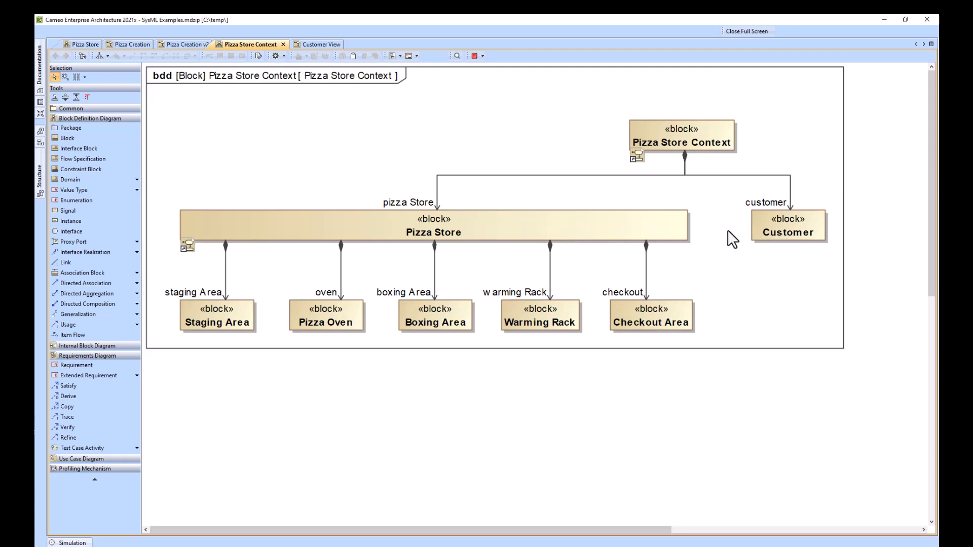
{"action": "mouse_move", "coordinate": [671, 155]}
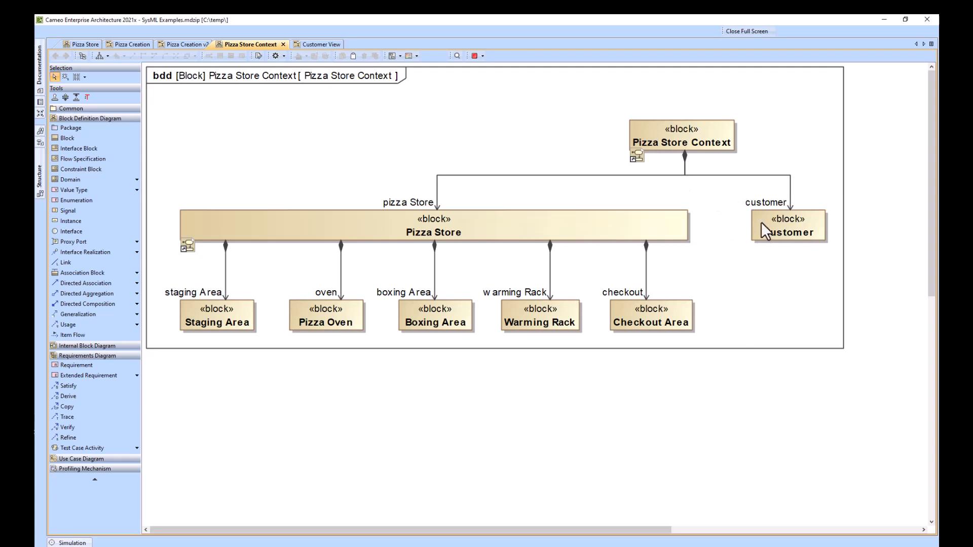
{"action": "mouse_move", "coordinate": [320, 50]}
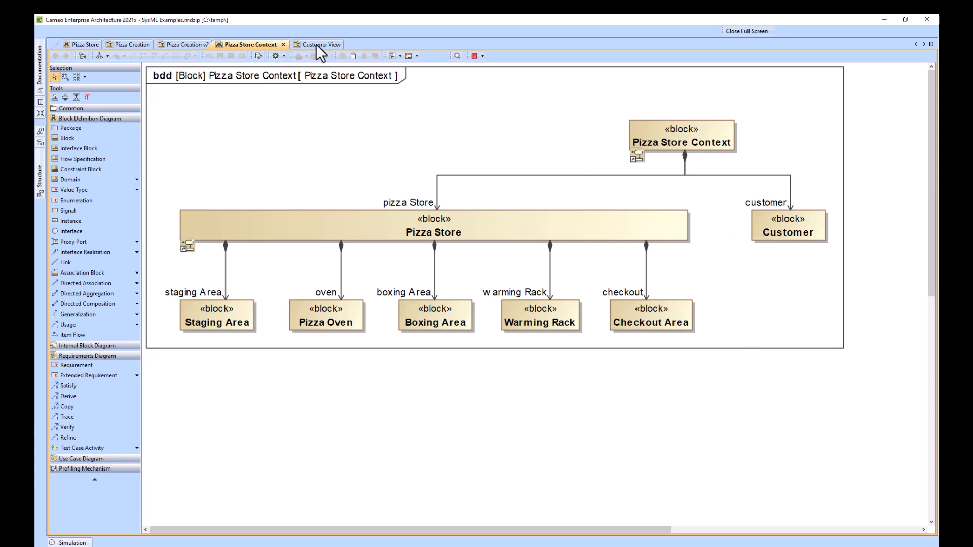
Step: After reviewing Pizza Store Context, switch to the Customer View activity diagram
{"action": "left_click", "coordinate": [320, 44]}
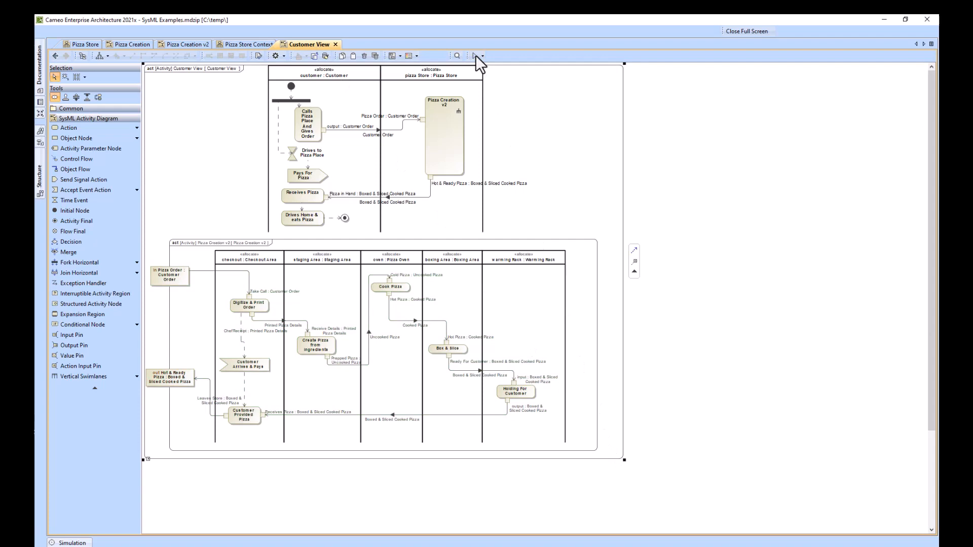
Step: Glance at Pizza Creation v2, return to Customer View, and start its simulation session
{"action": "left_click", "coordinate": [178, 44]}
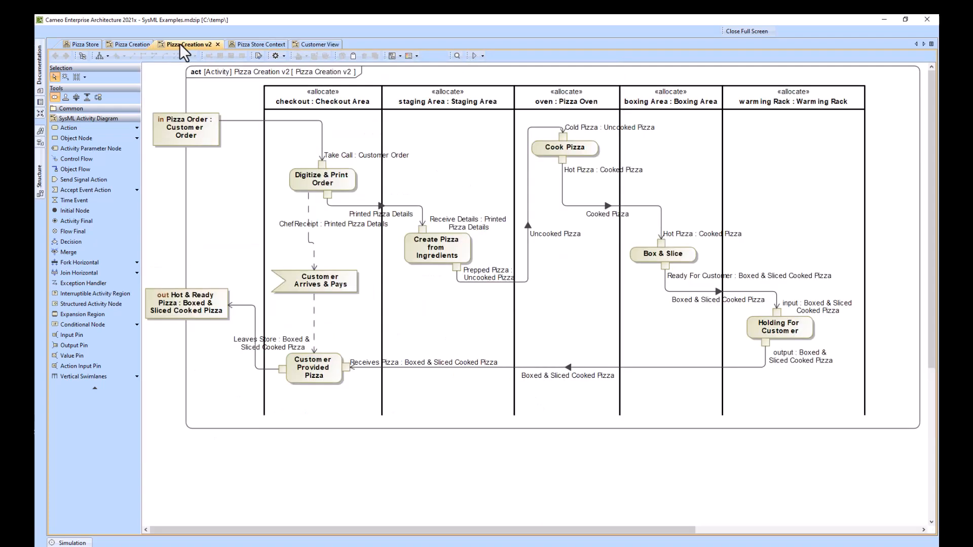
{"action": "left_click", "coordinate": [312, 45]}
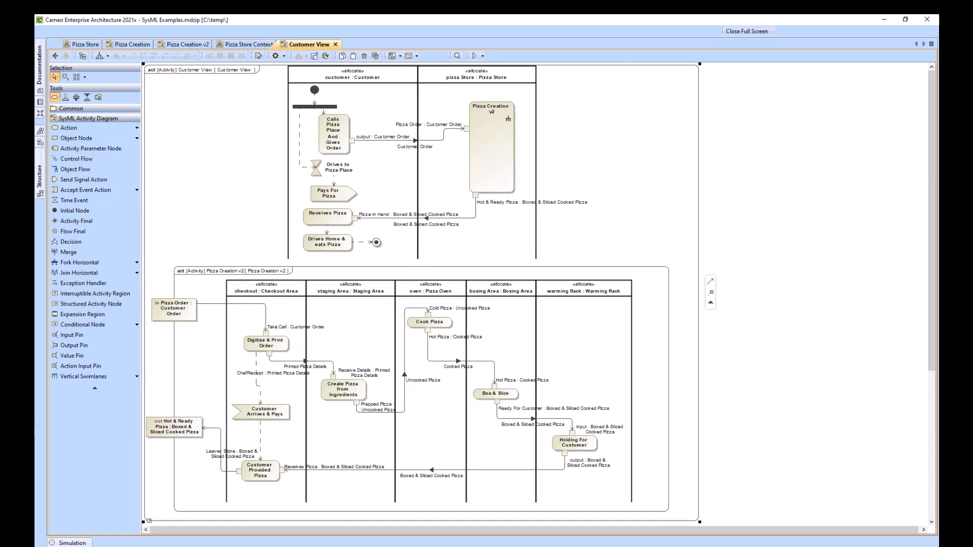
{"action": "left_click", "coordinate": [473, 56]}
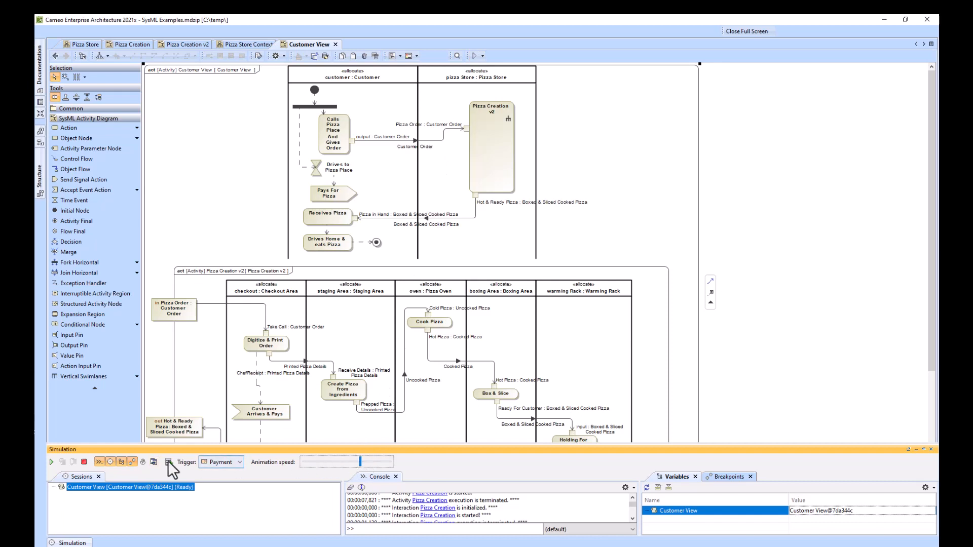
Step: Run Customer View until Receives Pizza holds the boxed, sliced pizza
{"action": "left_click", "coordinate": [50, 461]}
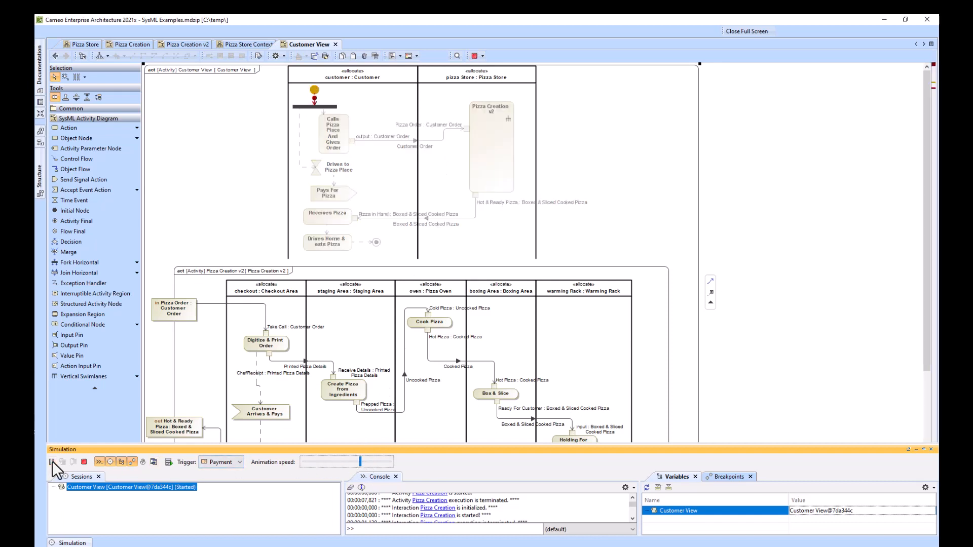
{"action": "left_click", "coordinate": [50, 462]}
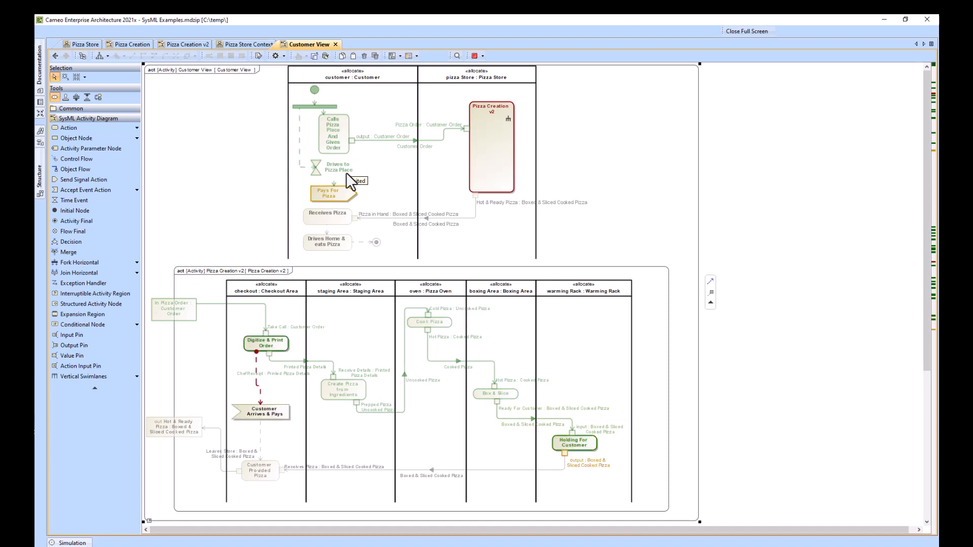
{"action": "mouse_move", "coordinate": [355, 181]}
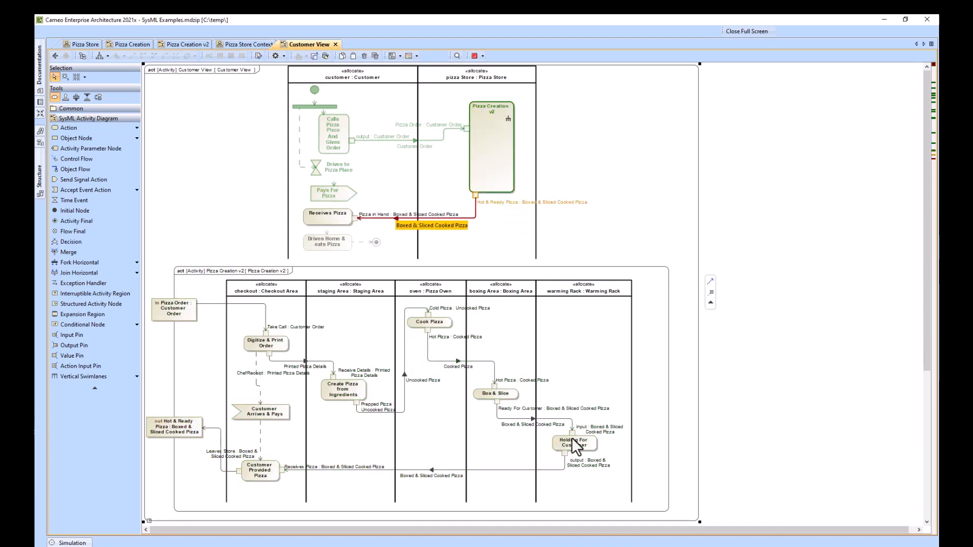
{"action": "left_click", "coordinate": [327, 217]}
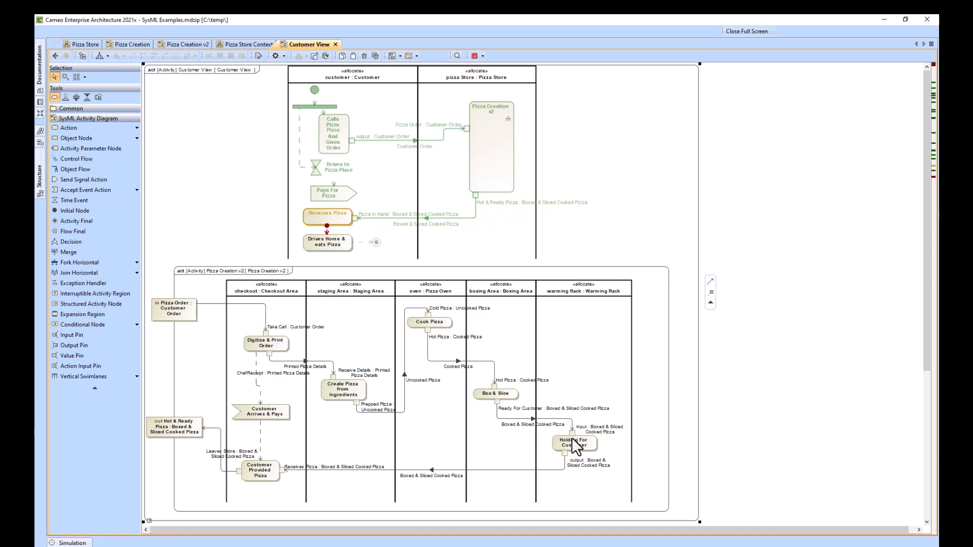
Step: Terminate the Customer View simulation session
{"action": "left_click", "coordinate": [327, 167]}
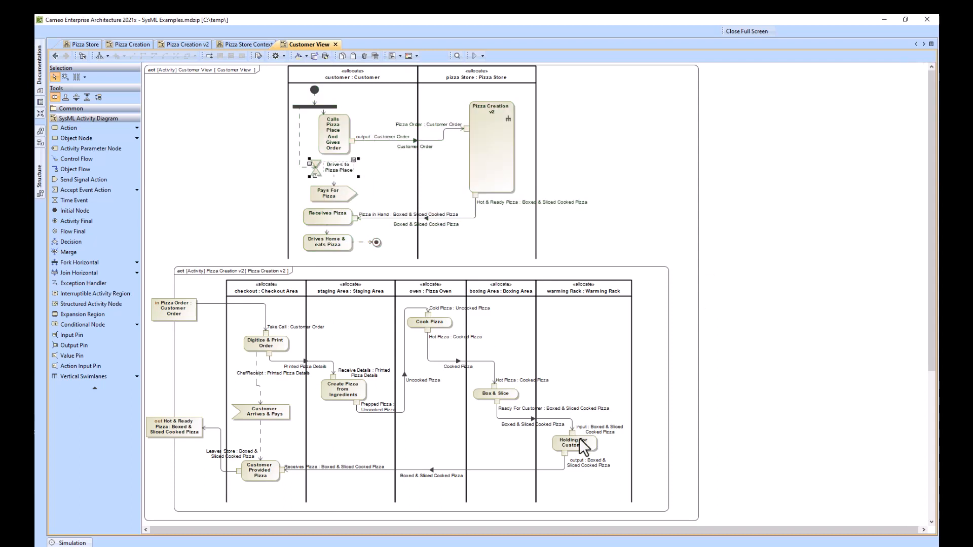
{"action": "mouse_move", "coordinate": [335, 217]}
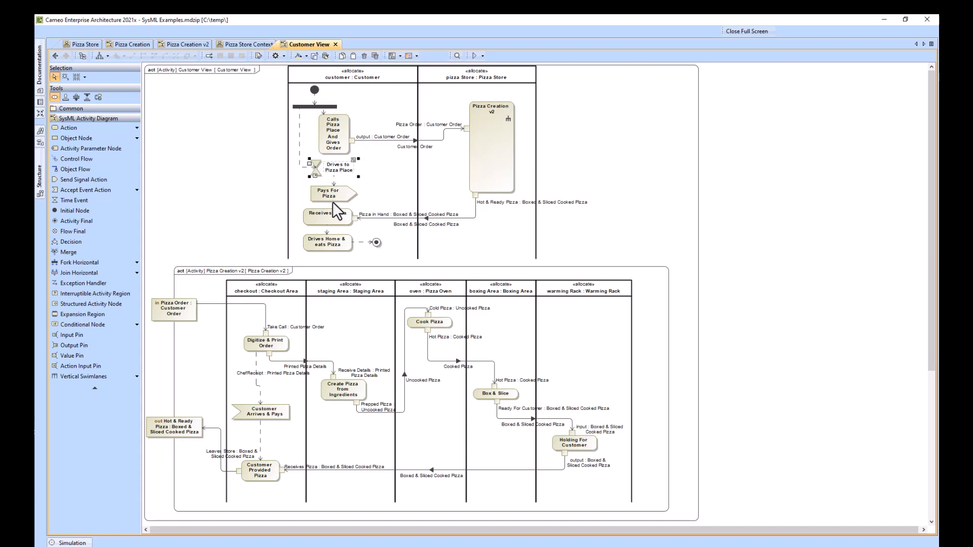
{"action": "mouse_move", "coordinate": [276, 422]}
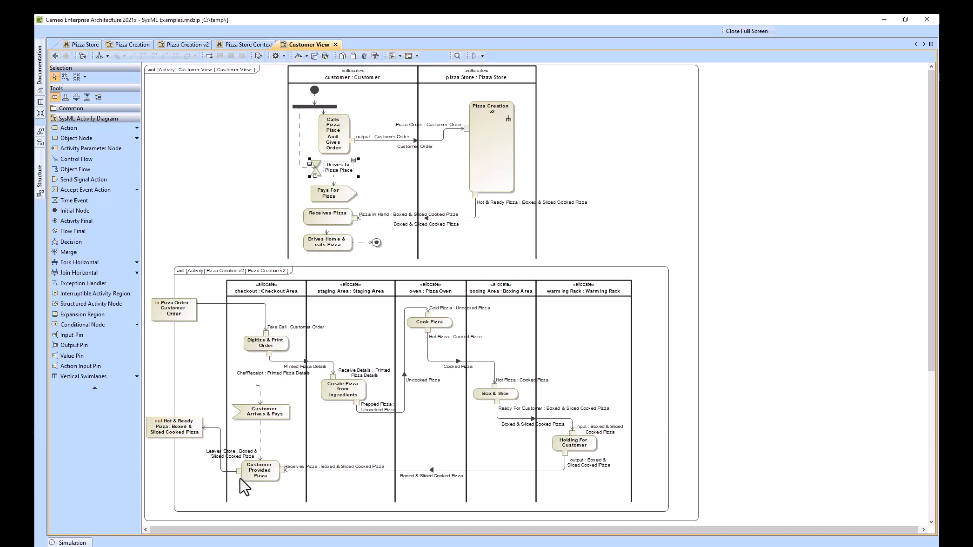
{"action": "mouse_move", "coordinate": [237, 198]}
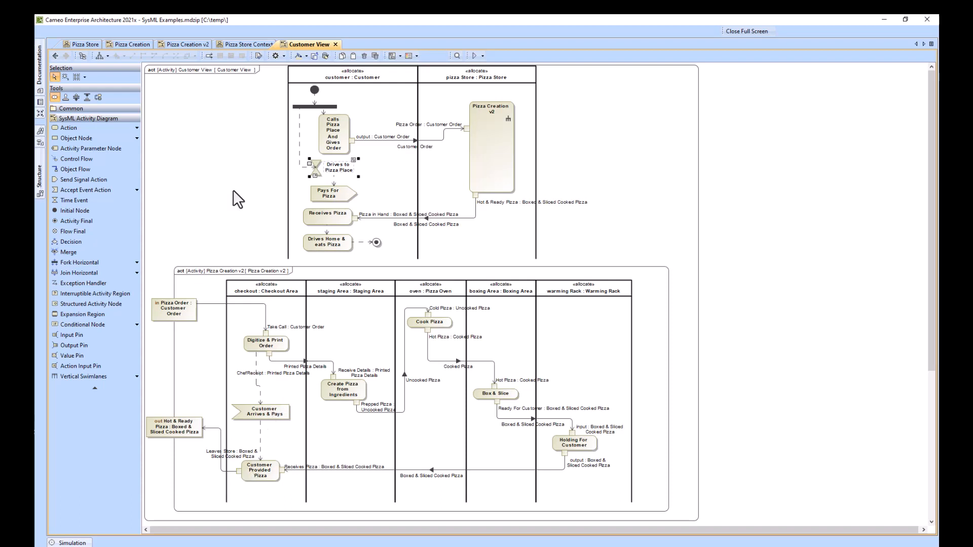